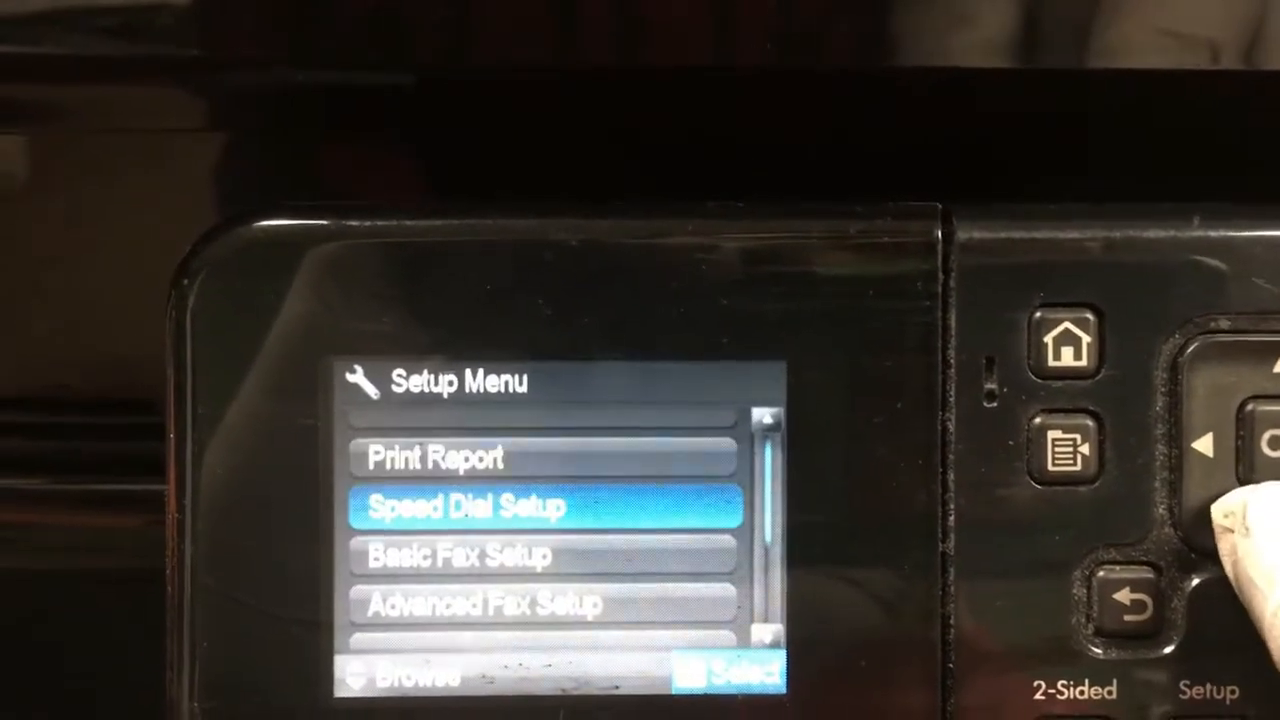
scroll("down", 3)
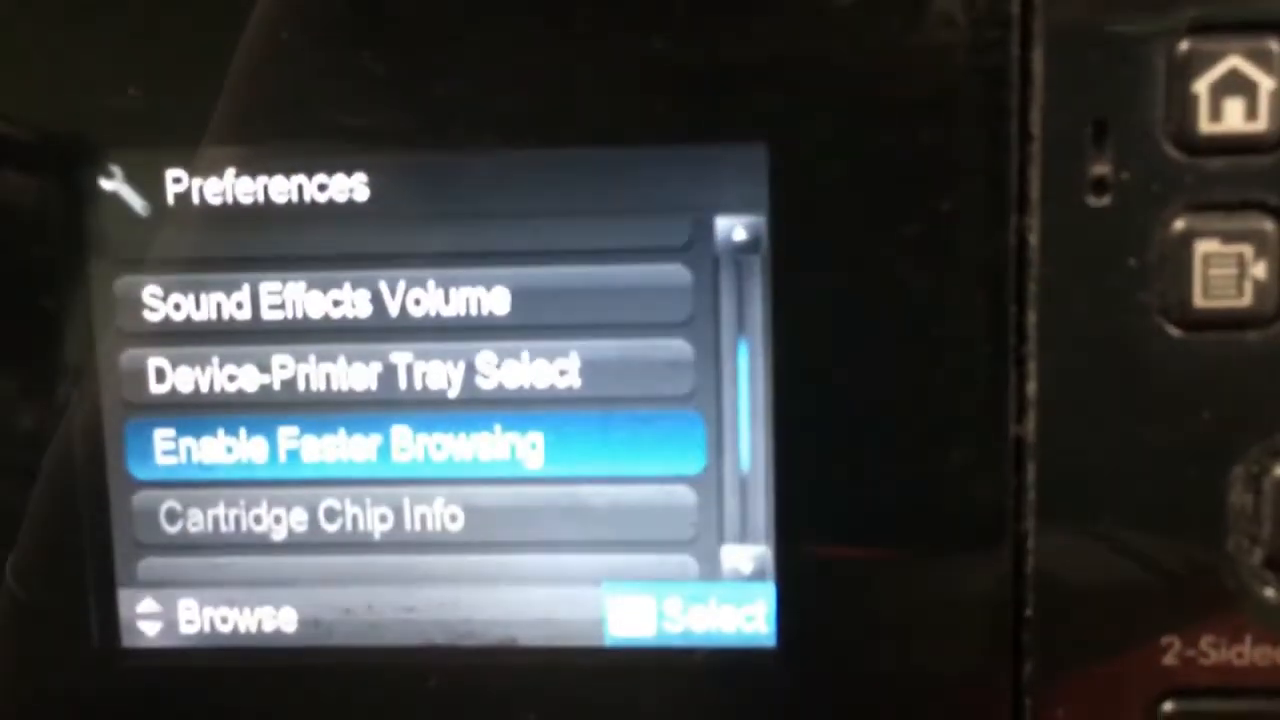
scroll("down", 3)
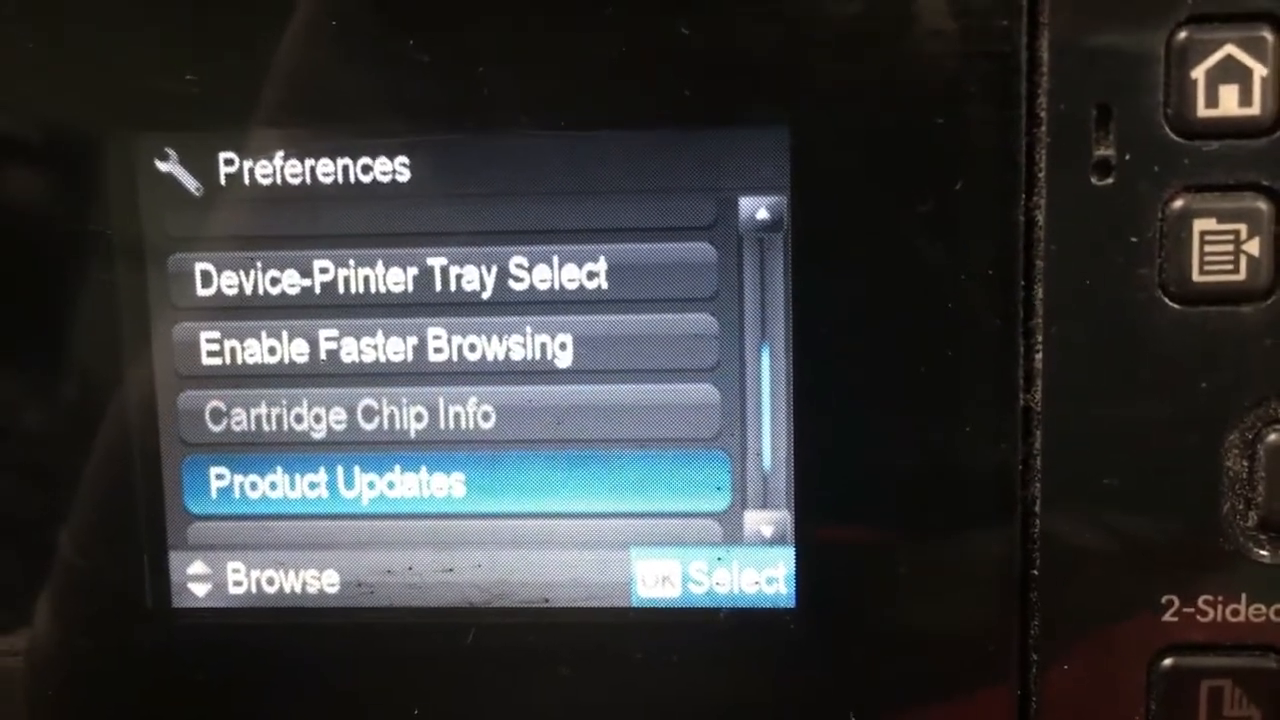